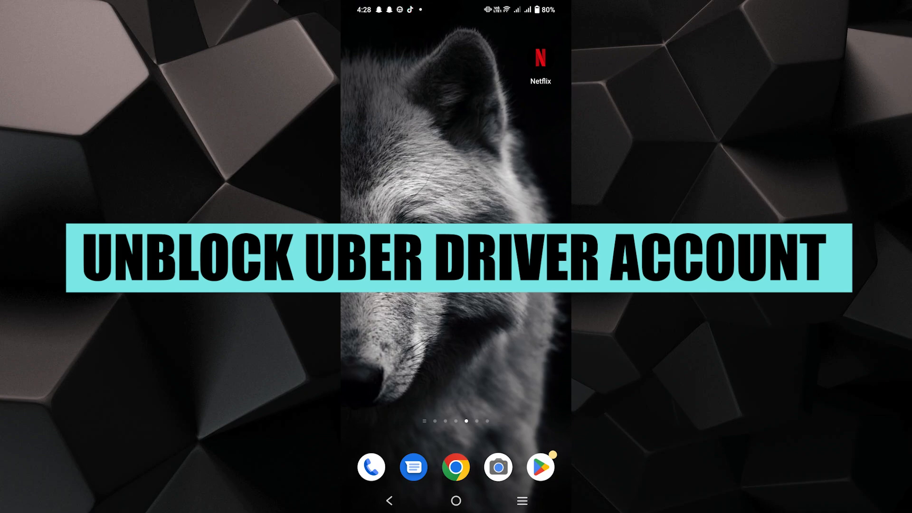
- Launch the Gmail app from the home screen to show the primary inbox
click(456, 232)
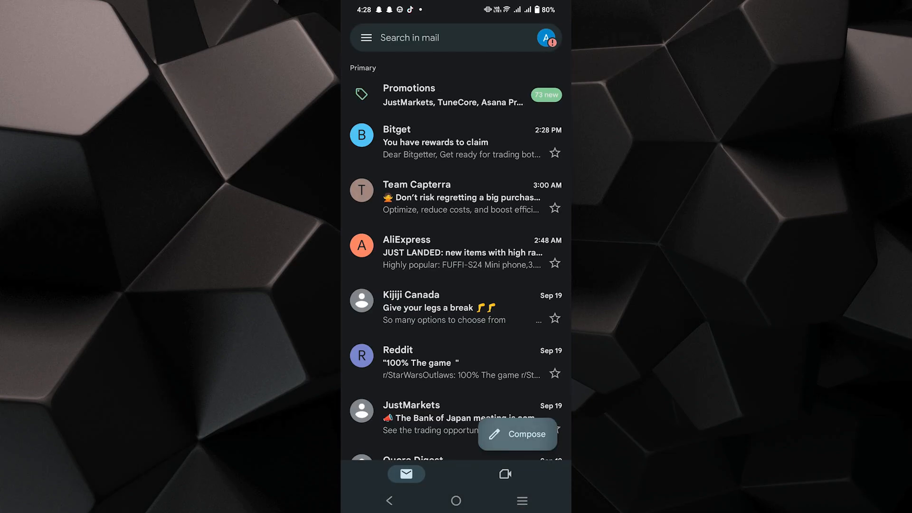
click(516, 434)
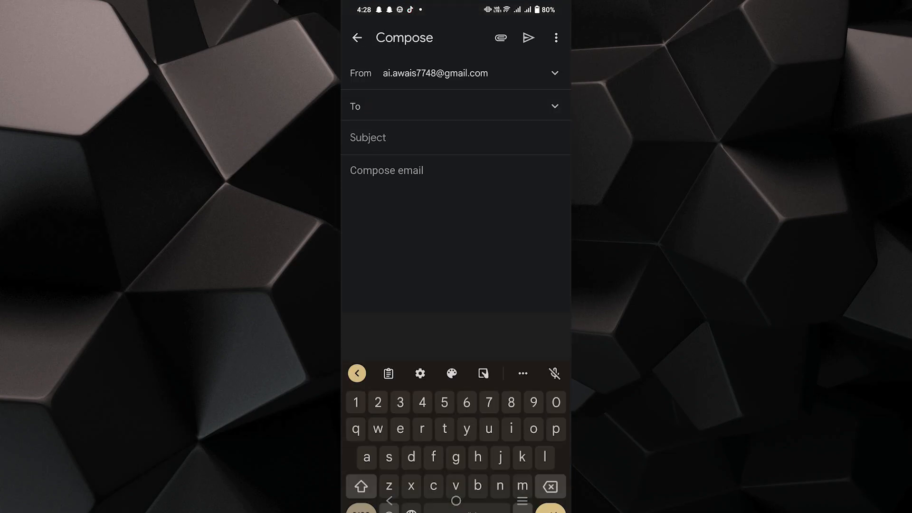
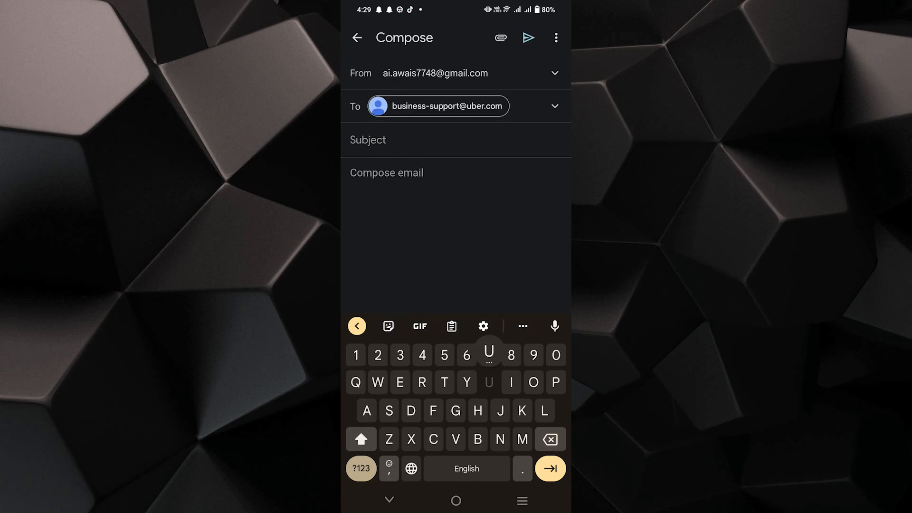
- Add subject 'Uber driver account unblock request' and Name and Number body lines, leaving a draft
text(Uber driver account unblock request)
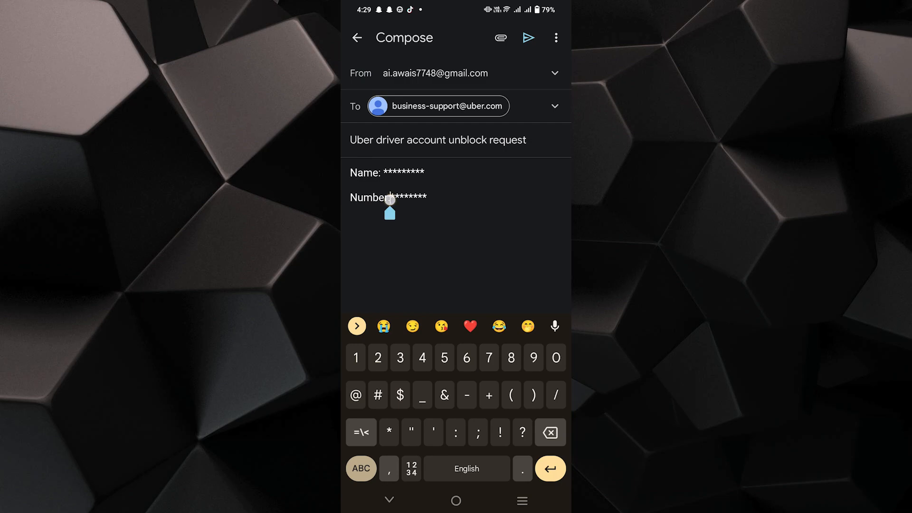
text(Request:)
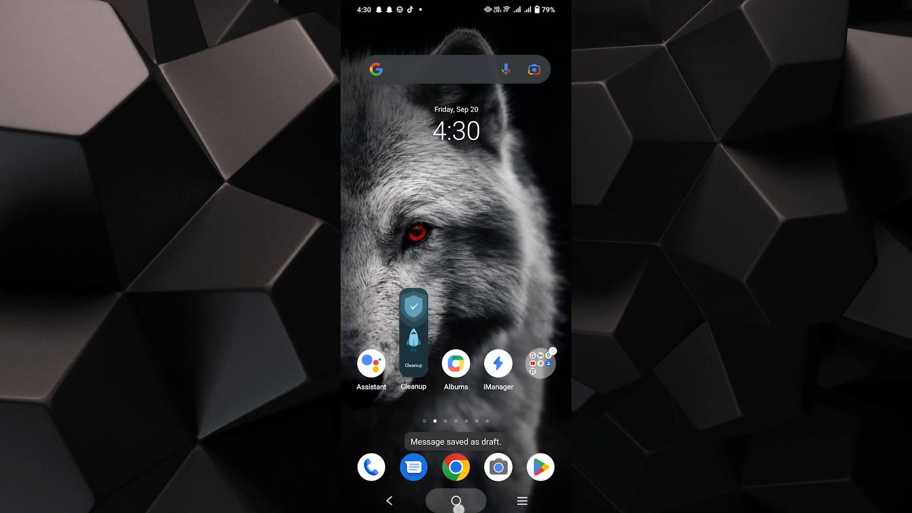
scroll(left, 3)
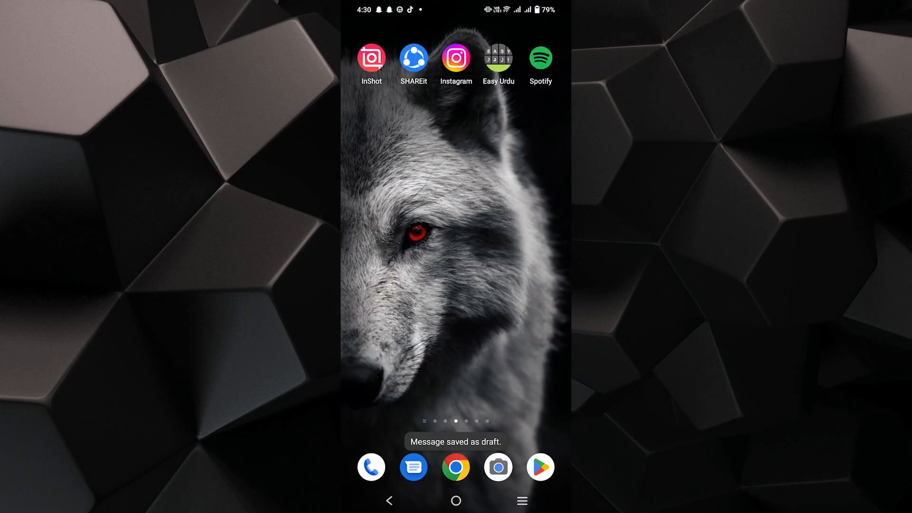